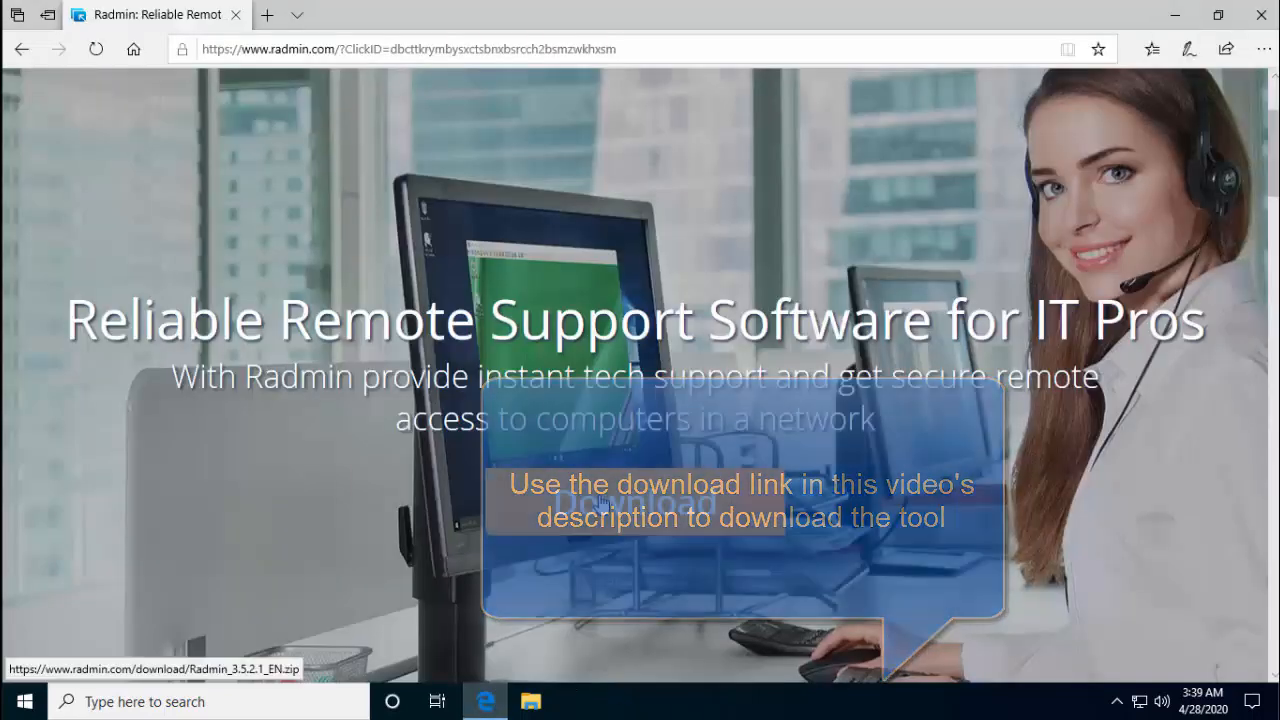
Start downloading the Radmin_3.5.2.1_EN.zip package from radmin.com
{"action": "left_click", "coordinate": [634, 502]}
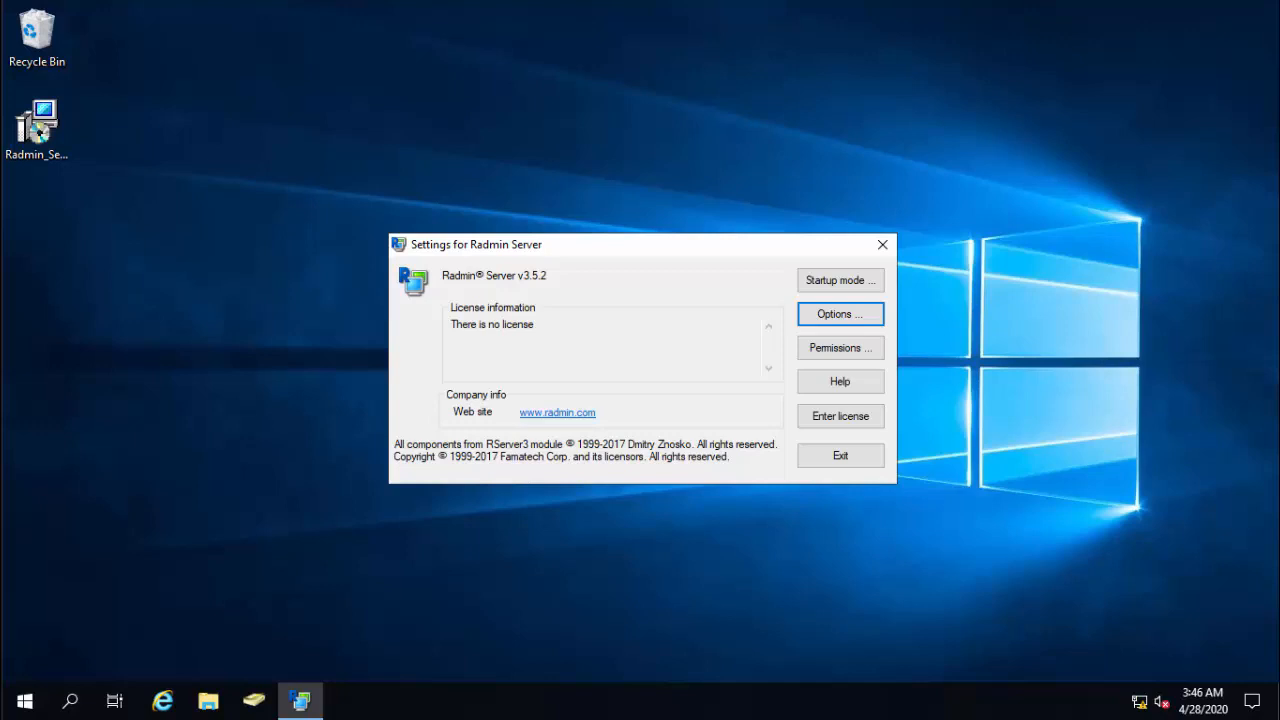
Review the Radmin Server options and confirm them with OK
{"action": "left_click", "coordinate": [840, 312]}
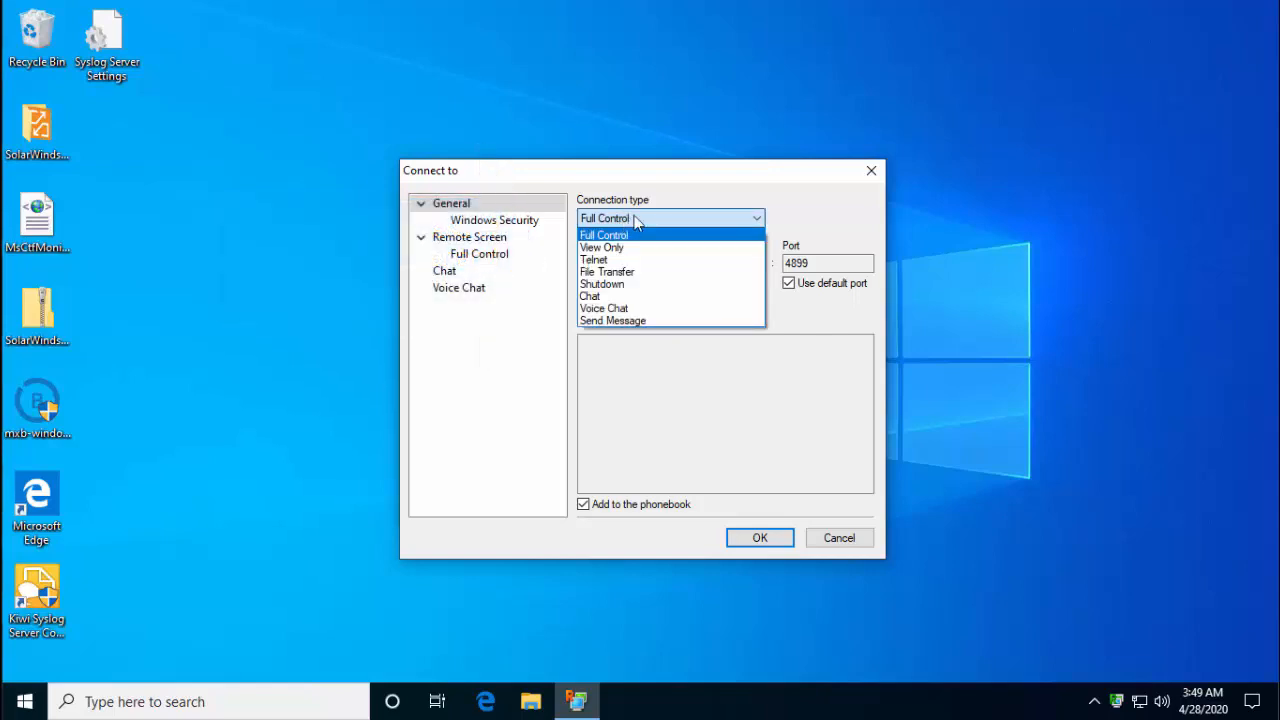
Save a Full Control connection to 172.168.9.1 on the default port into the phonebook
{"action": "left_click", "coordinate": [604, 234]}
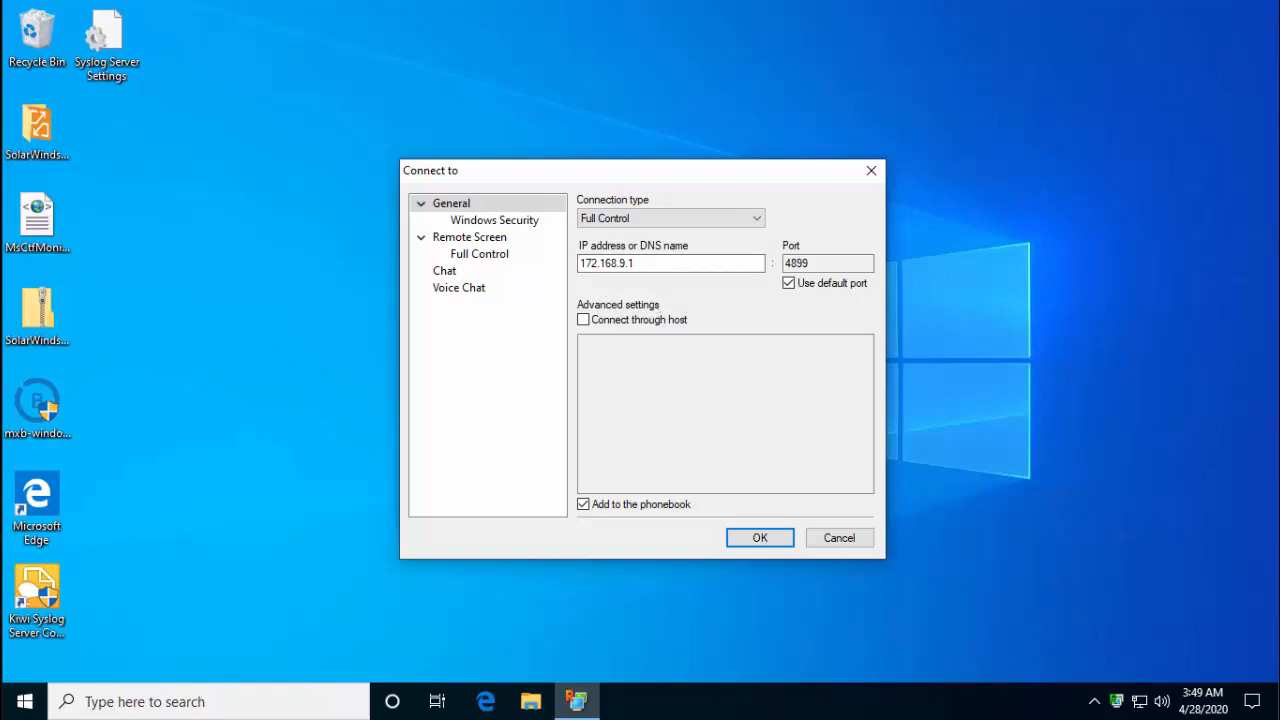
{"action": "left_click", "coordinate": [760, 536]}
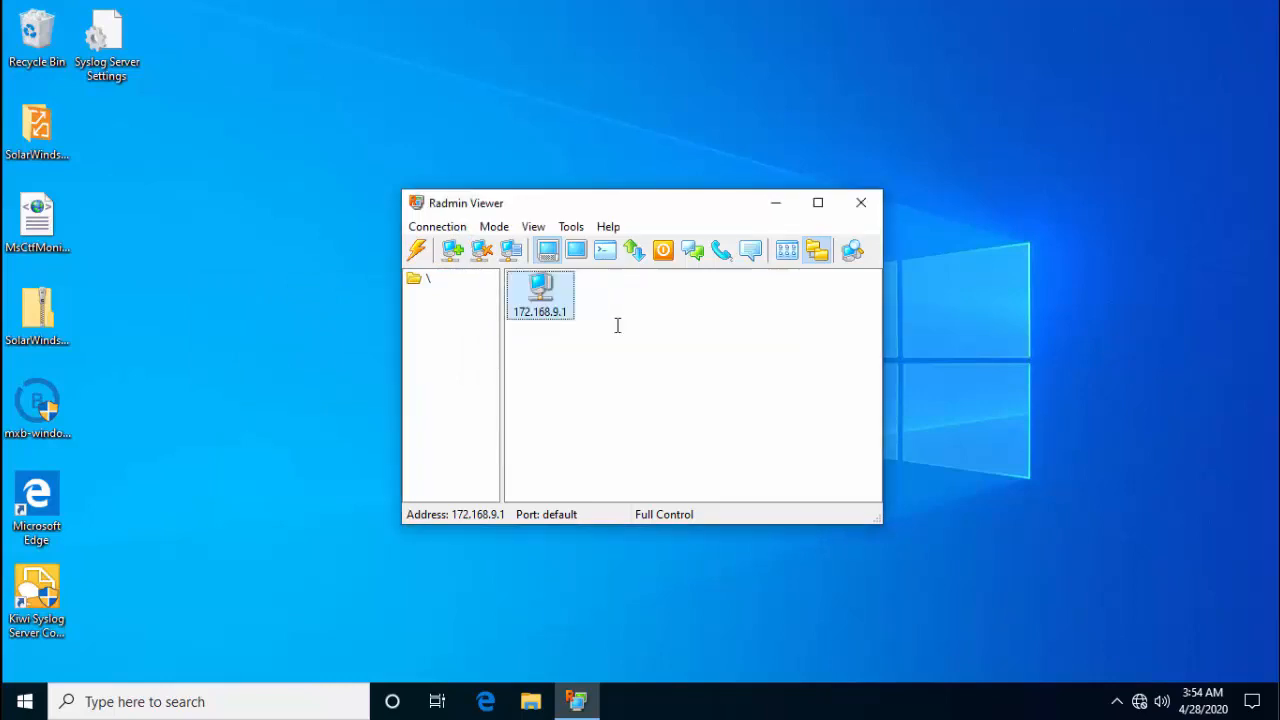